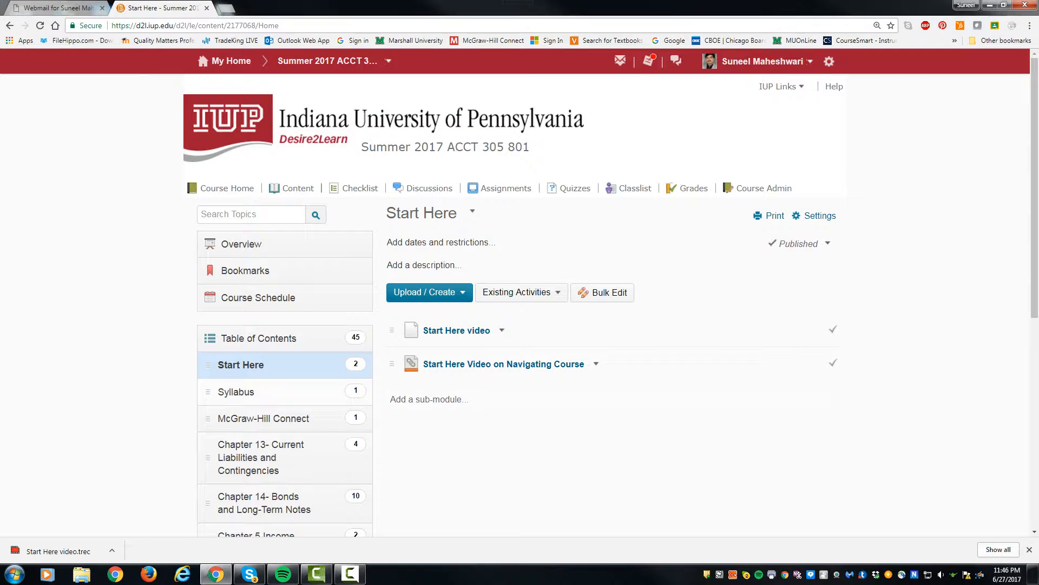
# Open the Syllabus module and the ACCT 305 801 Syllabus Summer2017 document
pyautogui.click(237, 392)
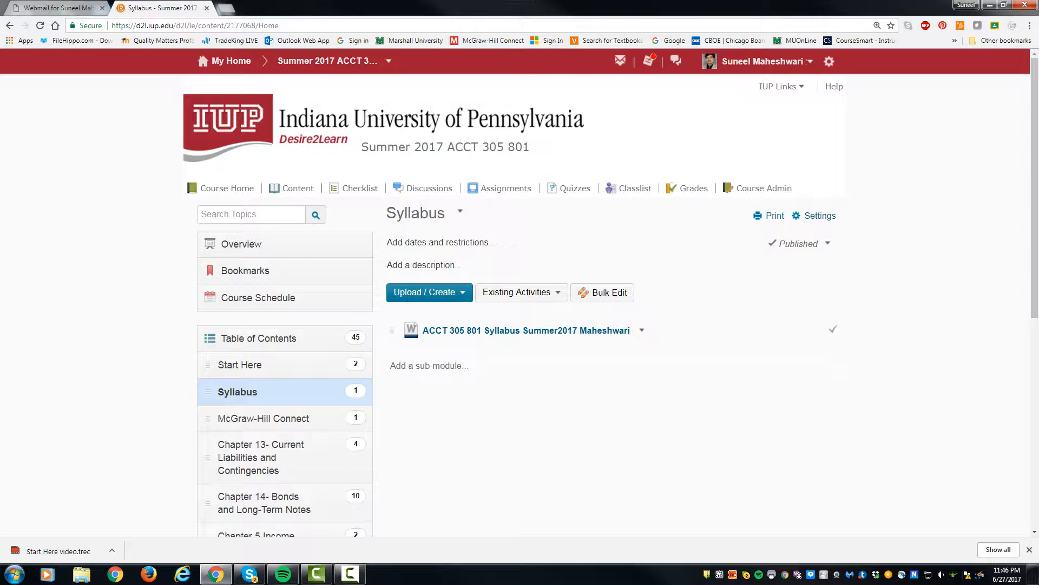
pyautogui.moveTo(527, 330)
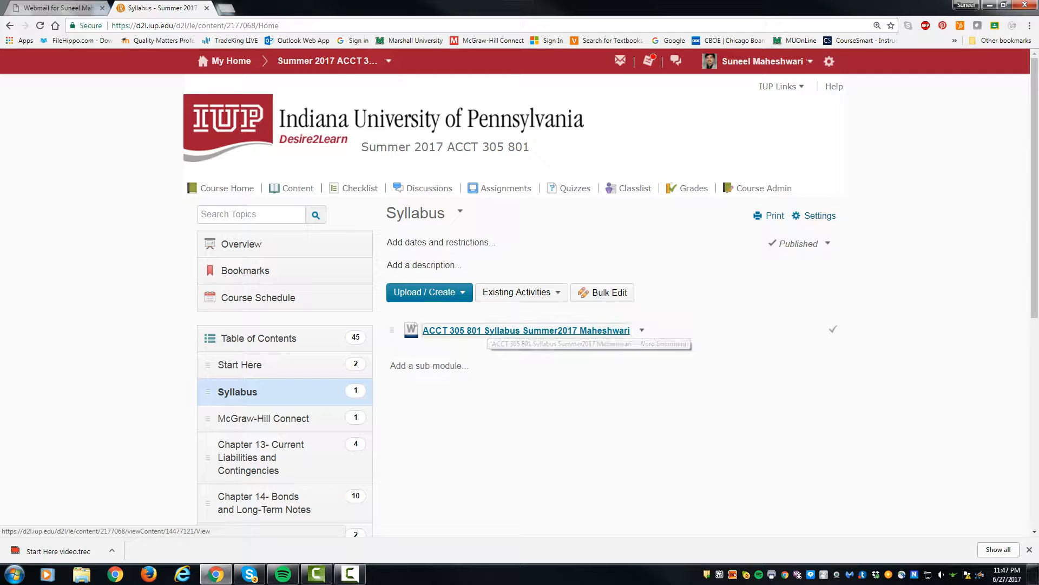
pyautogui.click(526, 330)
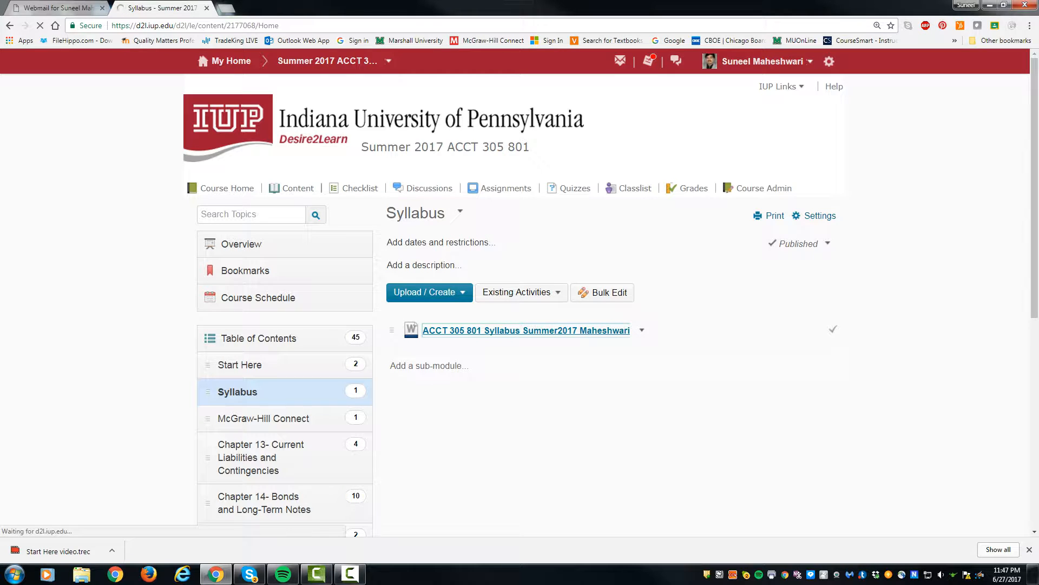
# Let the syllabus load, then scroll page 1 past Required Materials
pyautogui.click(526, 330)
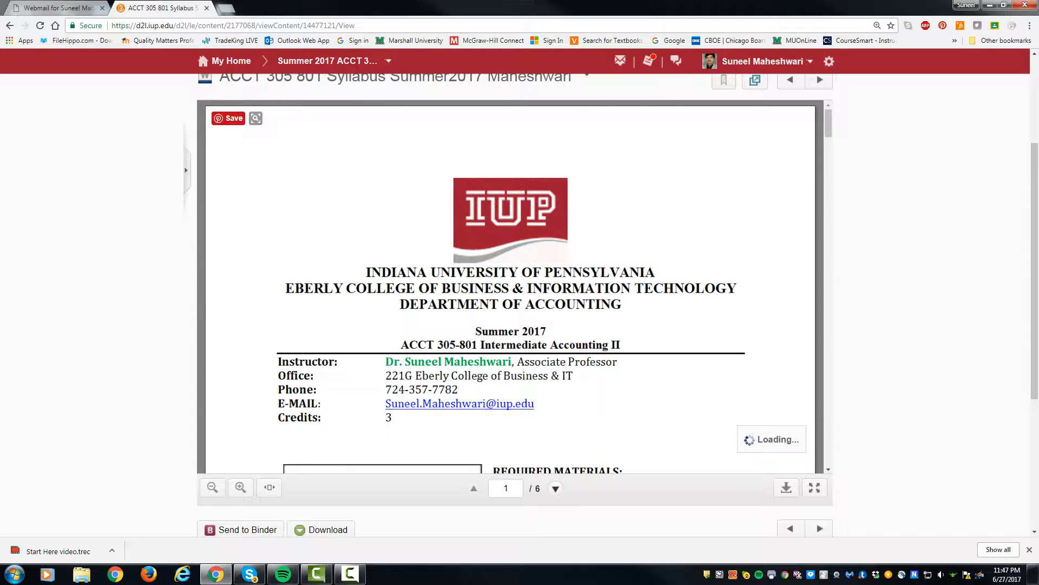
pyautogui.scroll(-3)
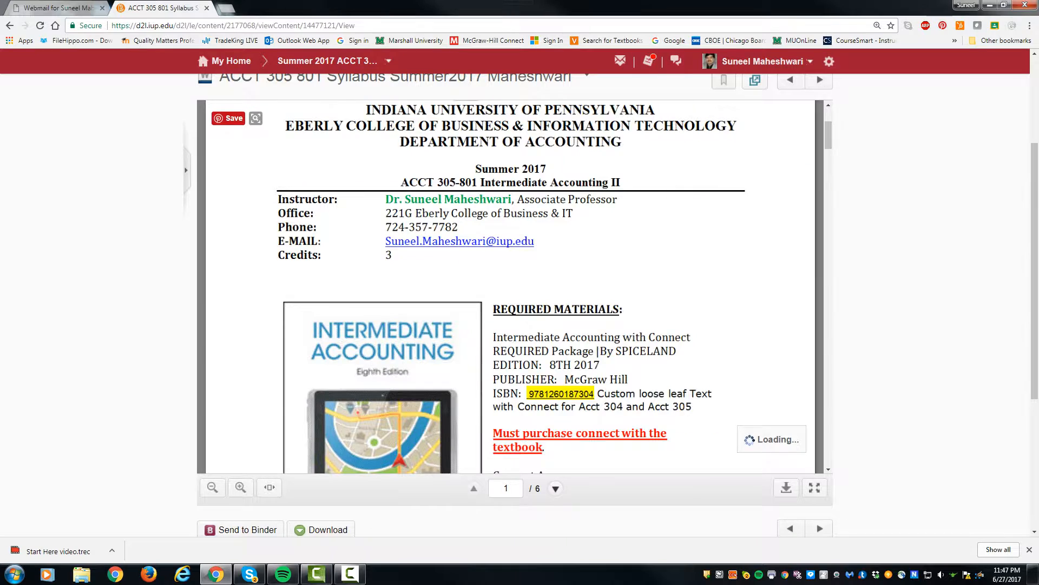
pyautogui.scroll(-3)
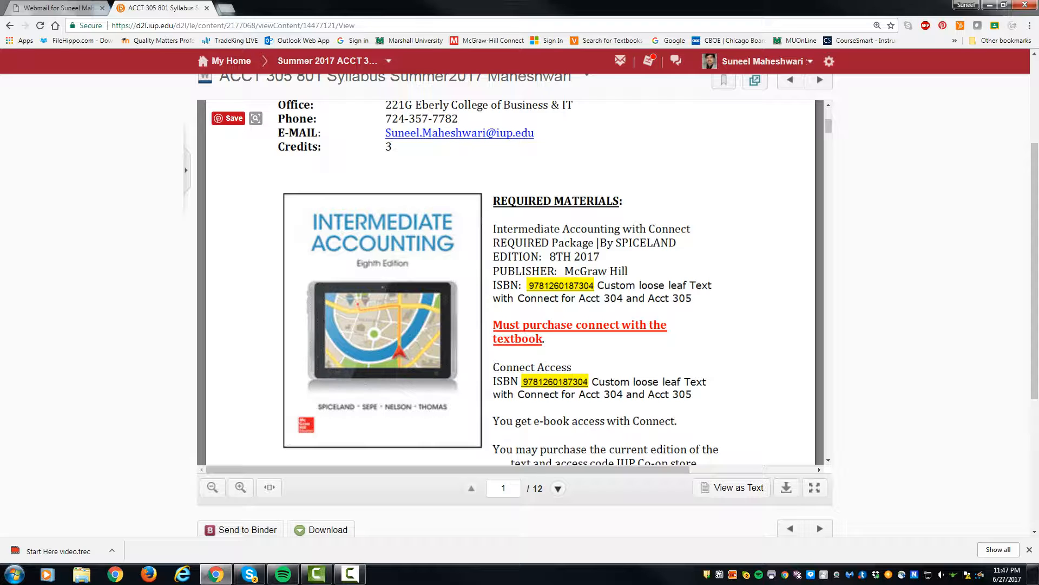
pyautogui.scroll(-3)
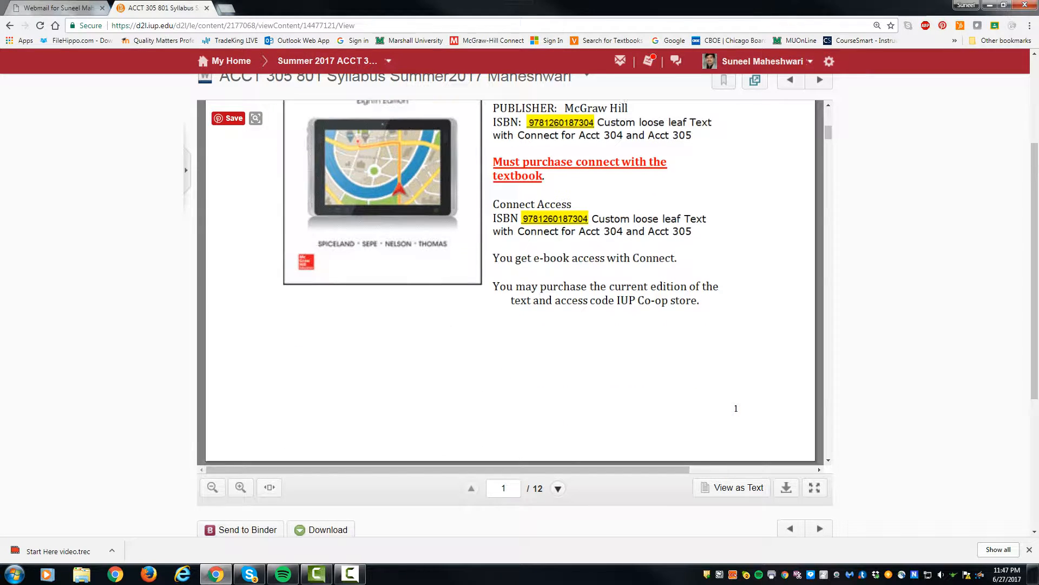
# Go to page 2 and read the McGraw Hill Connect section
pyautogui.click(559, 487)
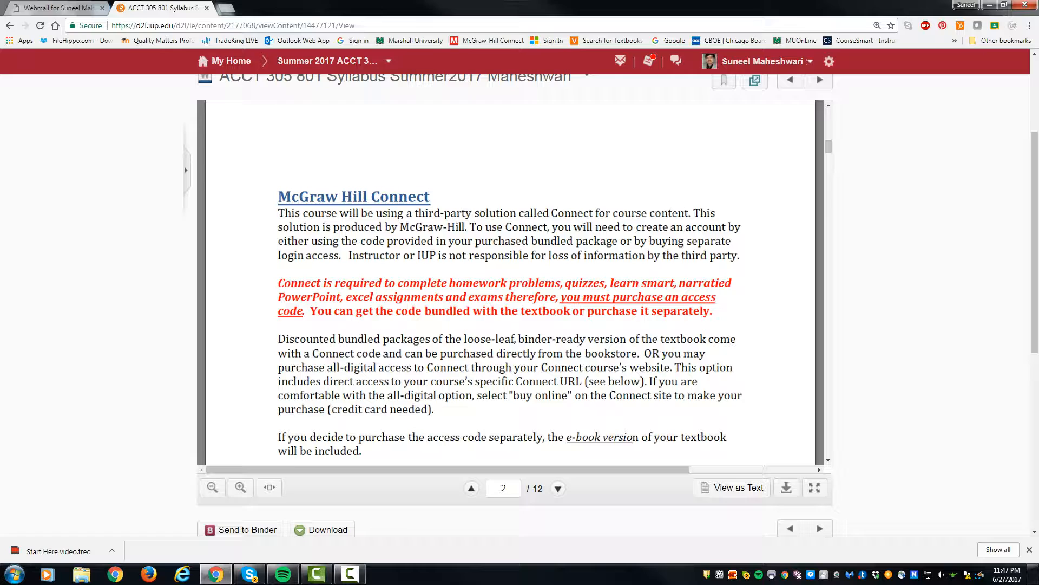
pyautogui.scroll(-3)
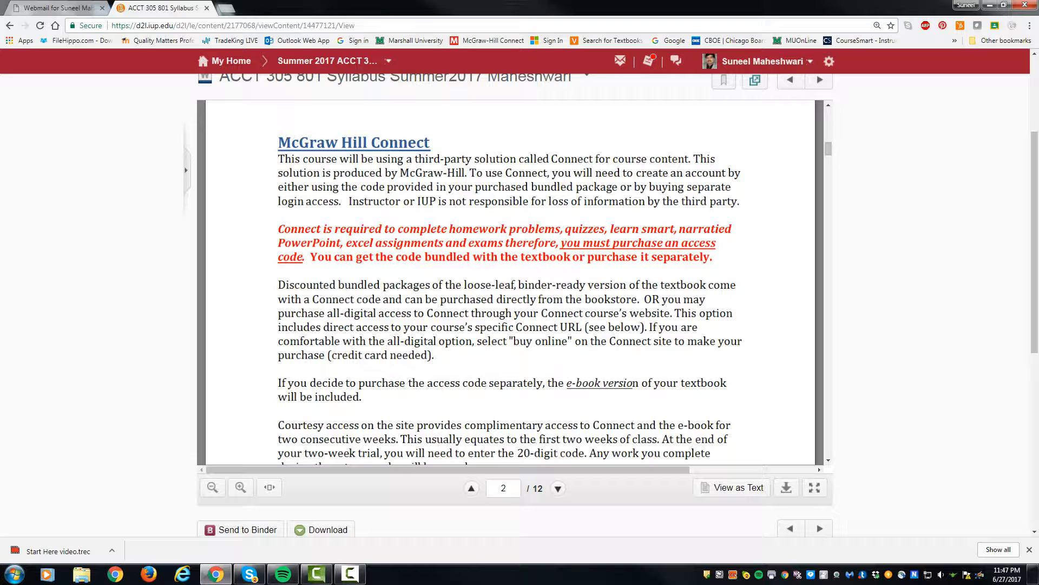
pyautogui.scroll(-3)
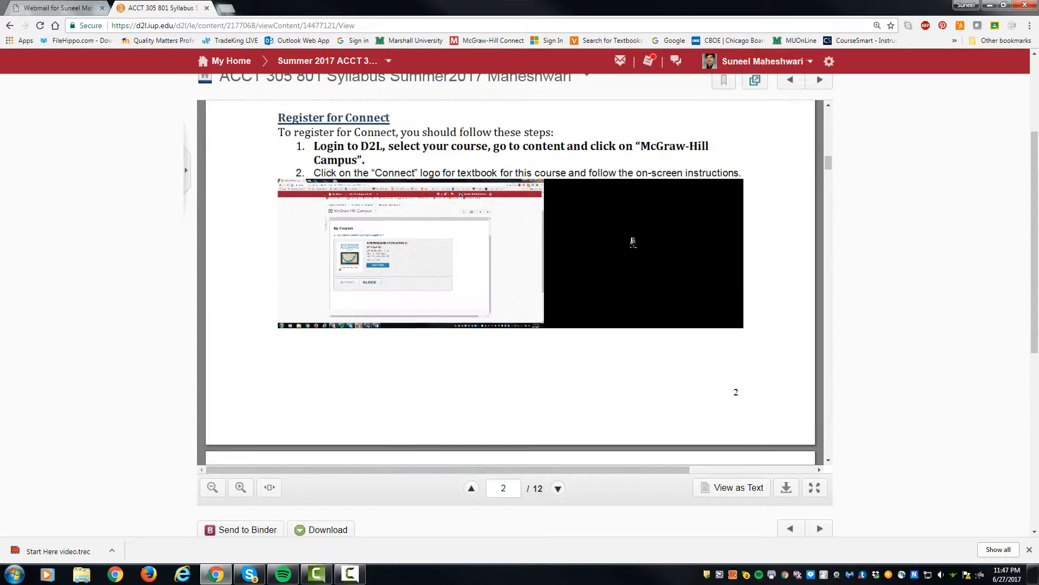
pyautogui.scroll(-3)
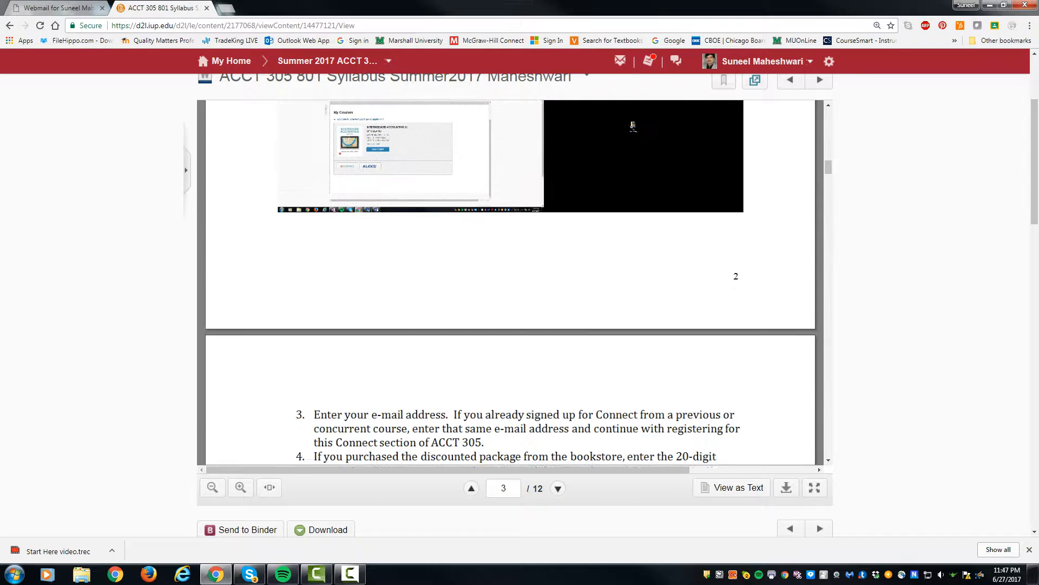
# Read the Register for Connect steps through to page 4's Textbook Web Site
pyautogui.click(471, 488)
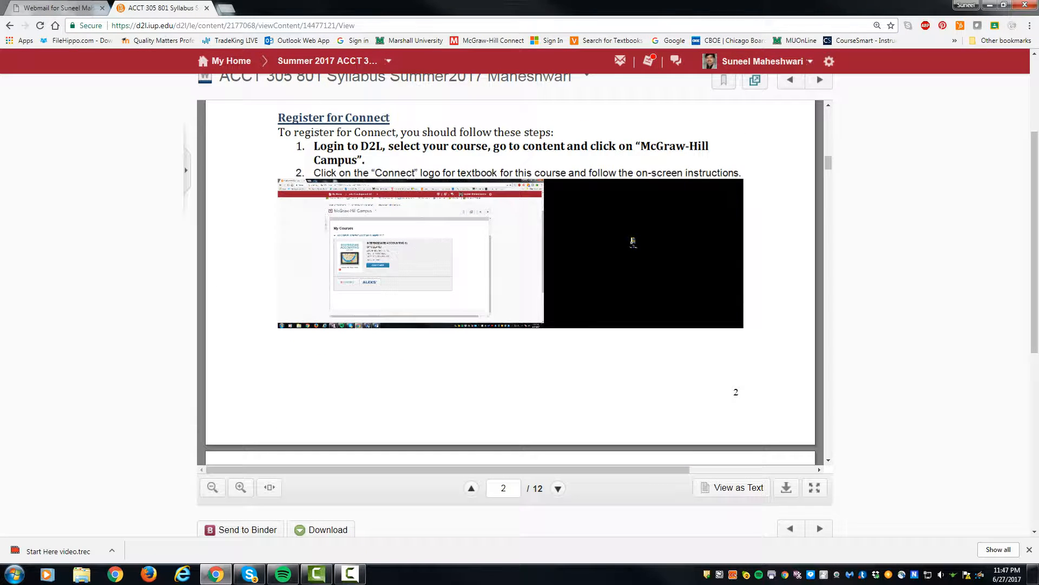
pyautogui.scroll(3)
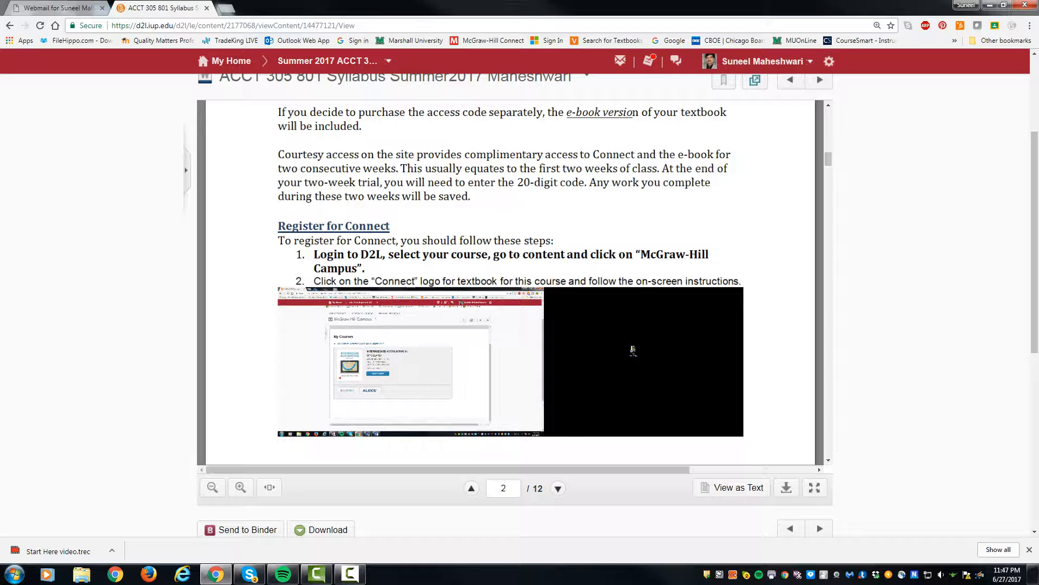
pyautogui.scroll(-3)
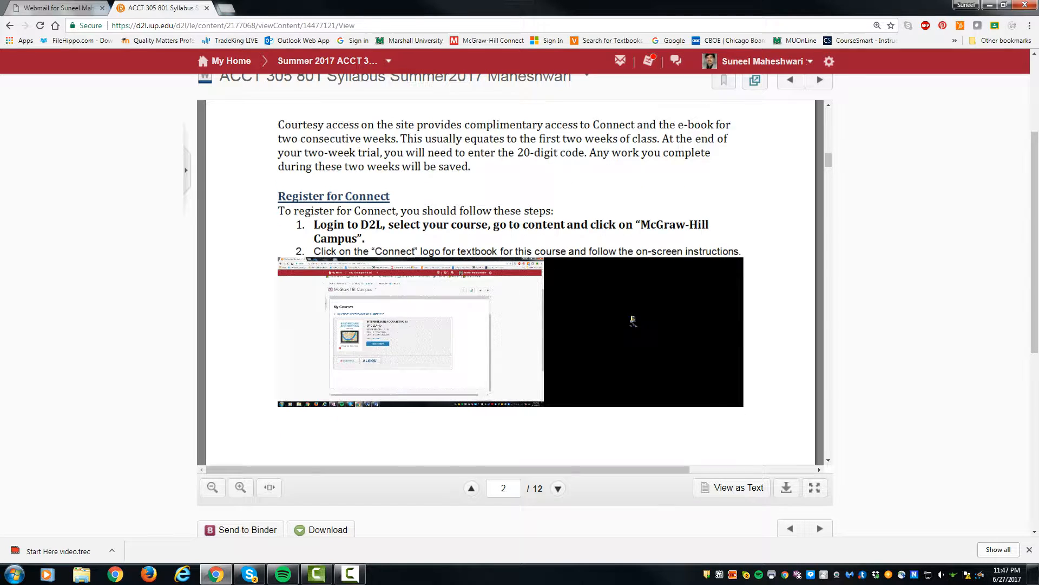
pyautogui.click(558, 488)
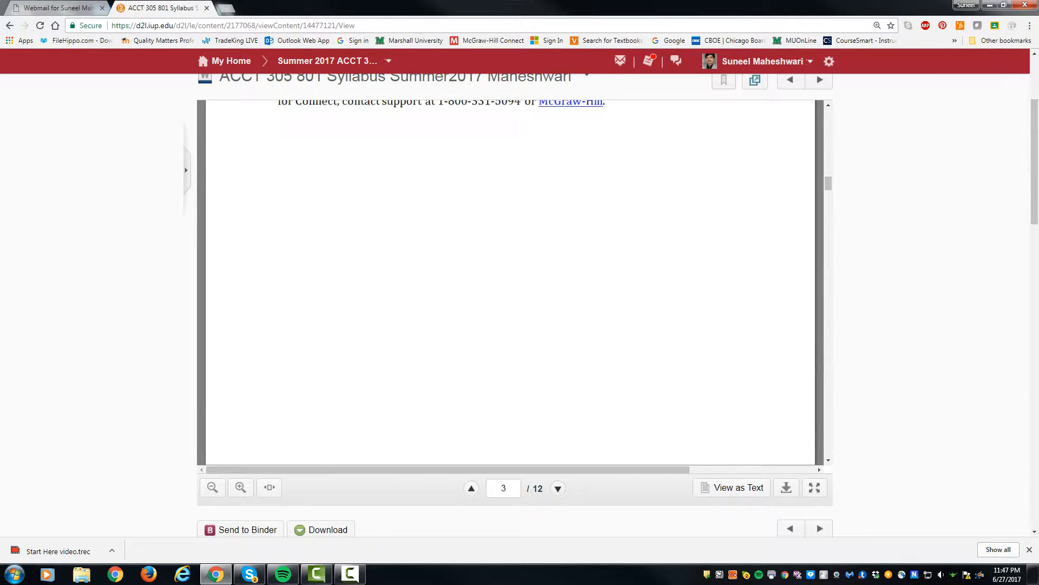
pyautogui.click(558, 488)
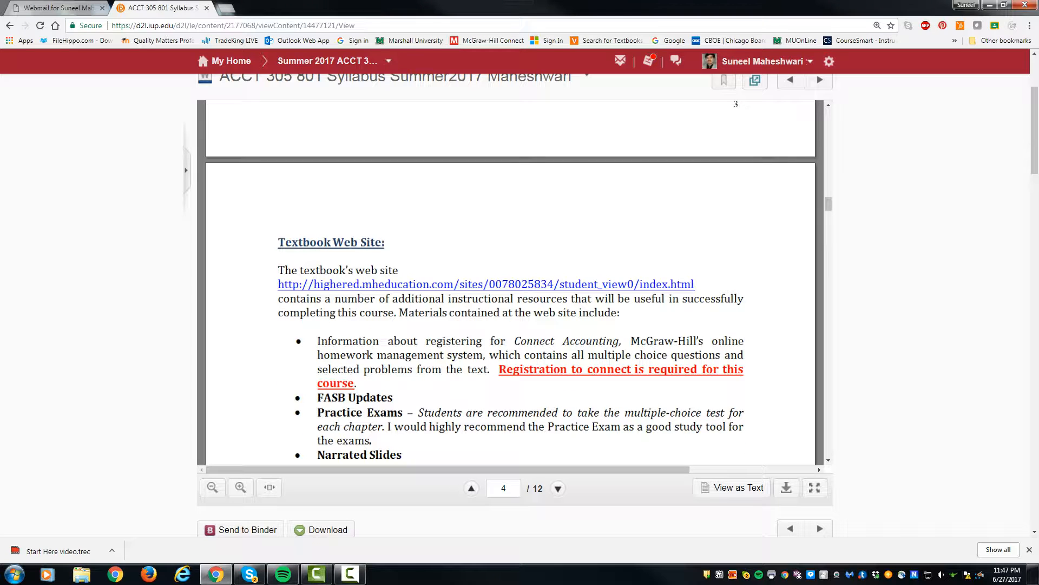
# Scroll past Catalog Description and Course Objectives to page 5's Course Content table
pyautogui.scroll(-3)
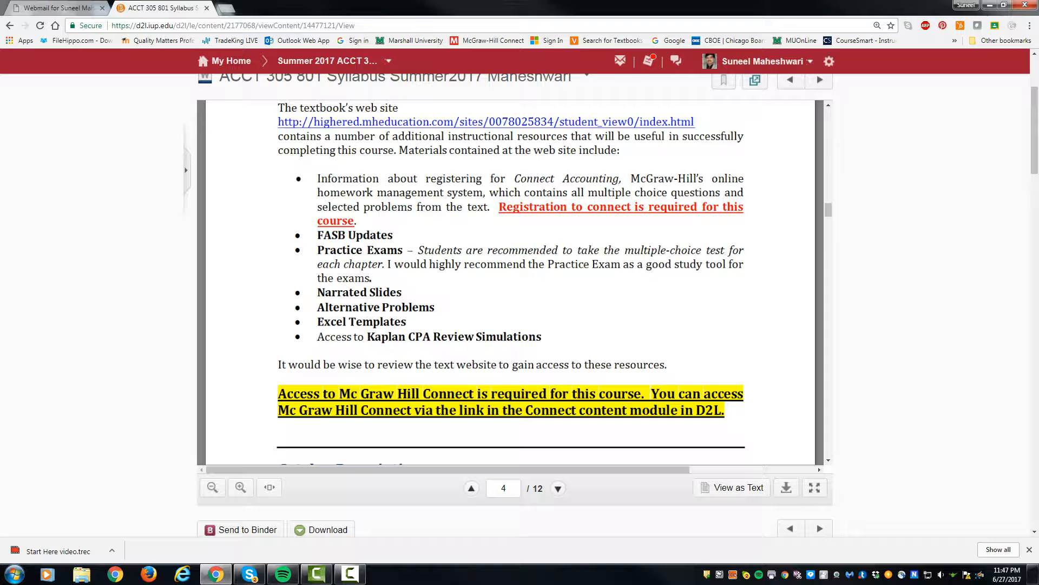
pyautogui.scroll(-3)
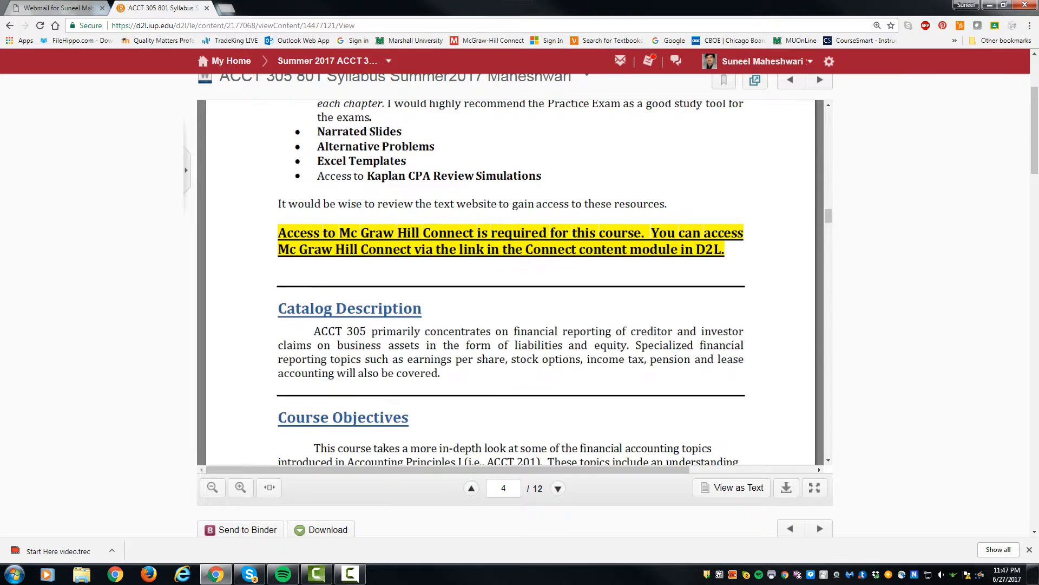
pyautogui.scroll(-3)
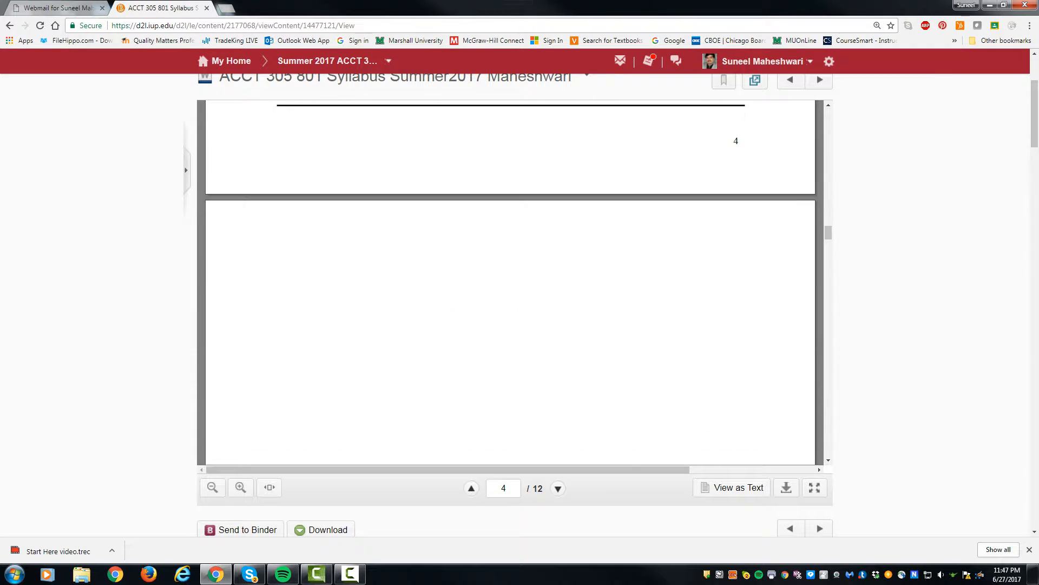
pyautogui.click(558, 488)
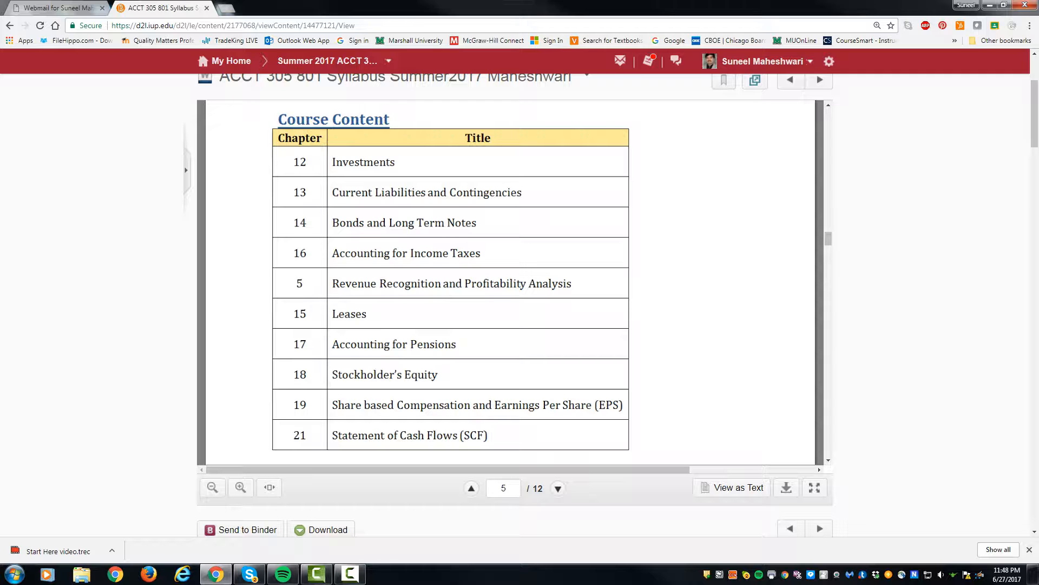
# Scroll past the evaluation points table to page 6's no-curve note and grading scale
pyautogui.scroll(-3)
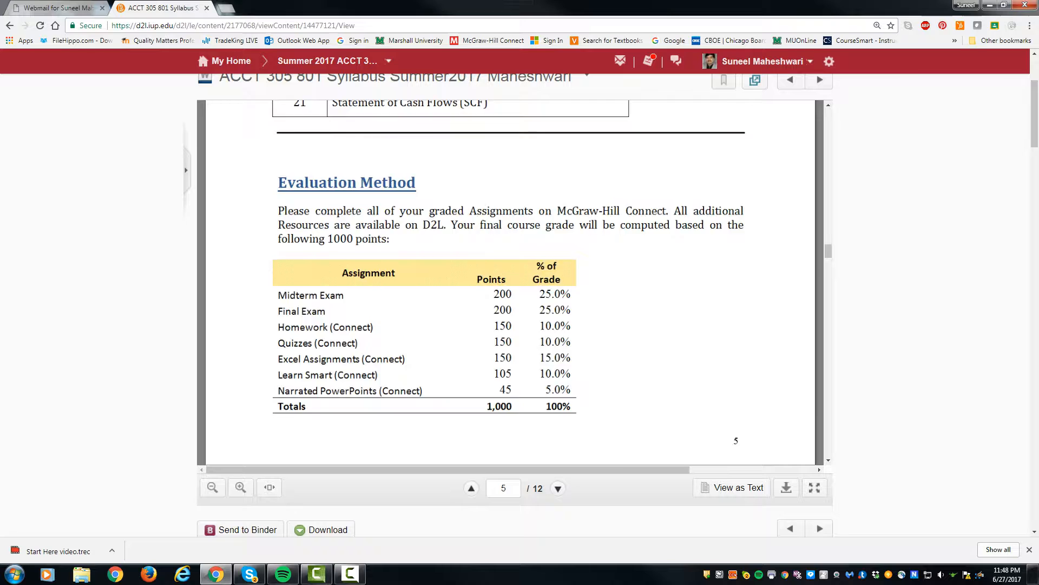
pyautogui.scroll(-3)
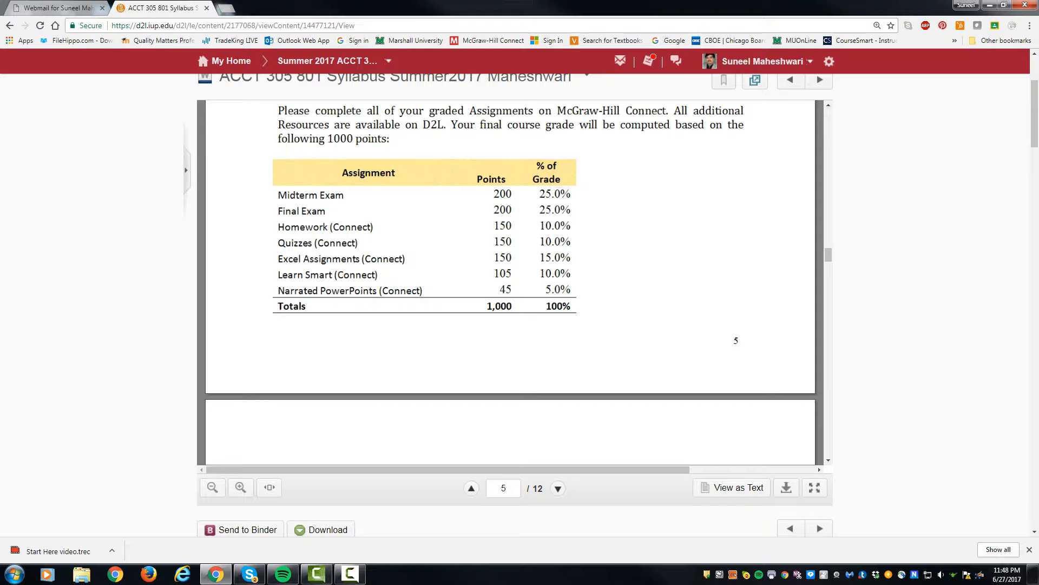
pyautogui.scroll(-3)
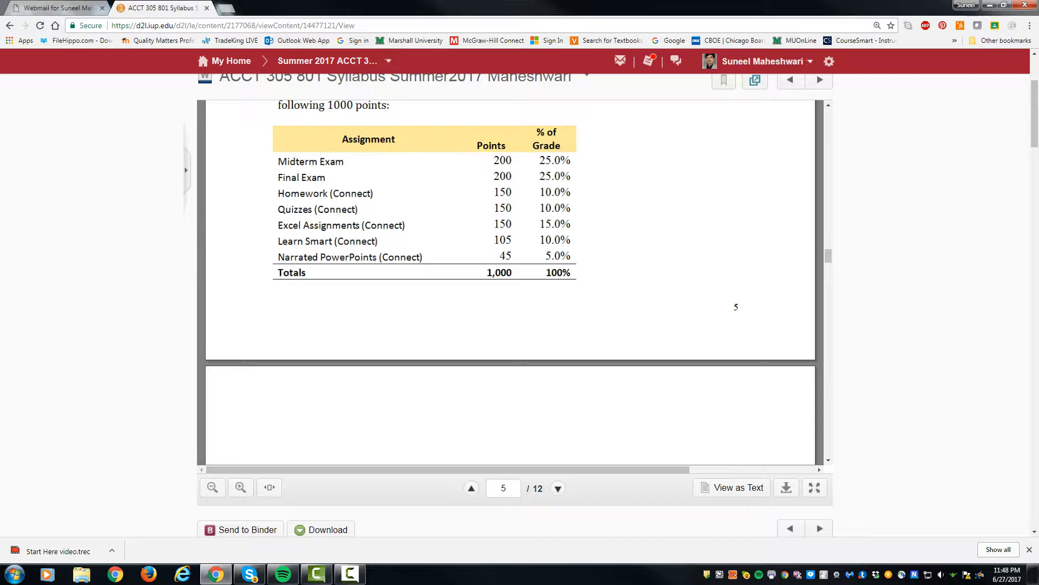
pyautogui.click(557, 488)
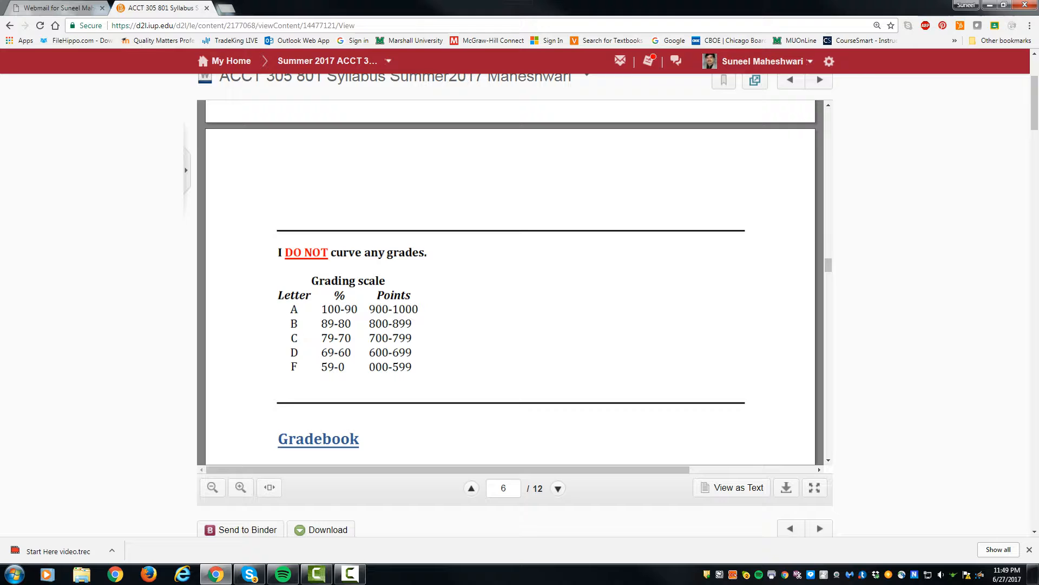
# Scroll past Examinations to page 7's Narrated PowerPoint and Learn Smart assignments
pyautogui.scroll(-3)
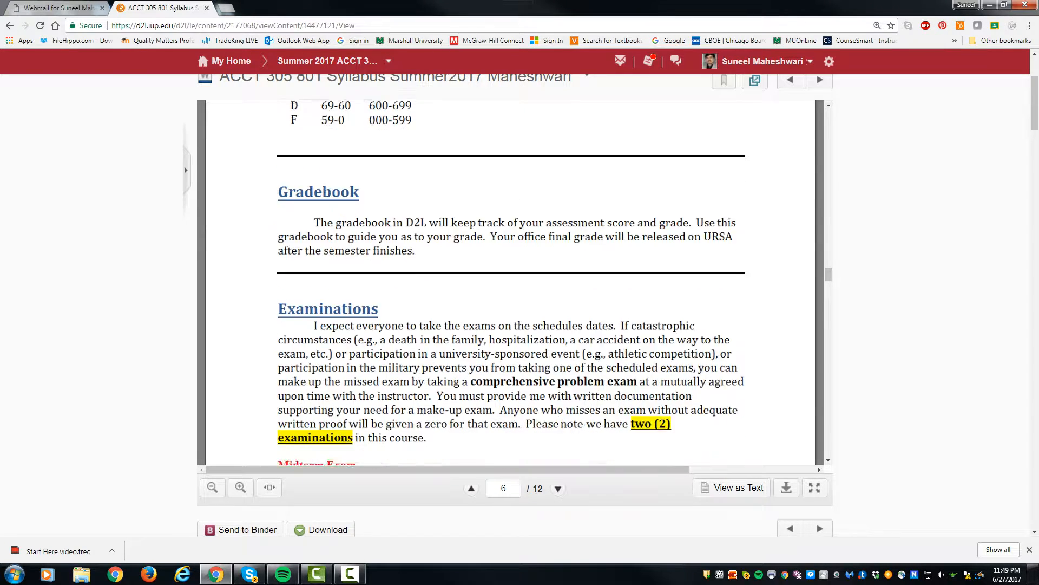
pyautogui.scroll(-3)
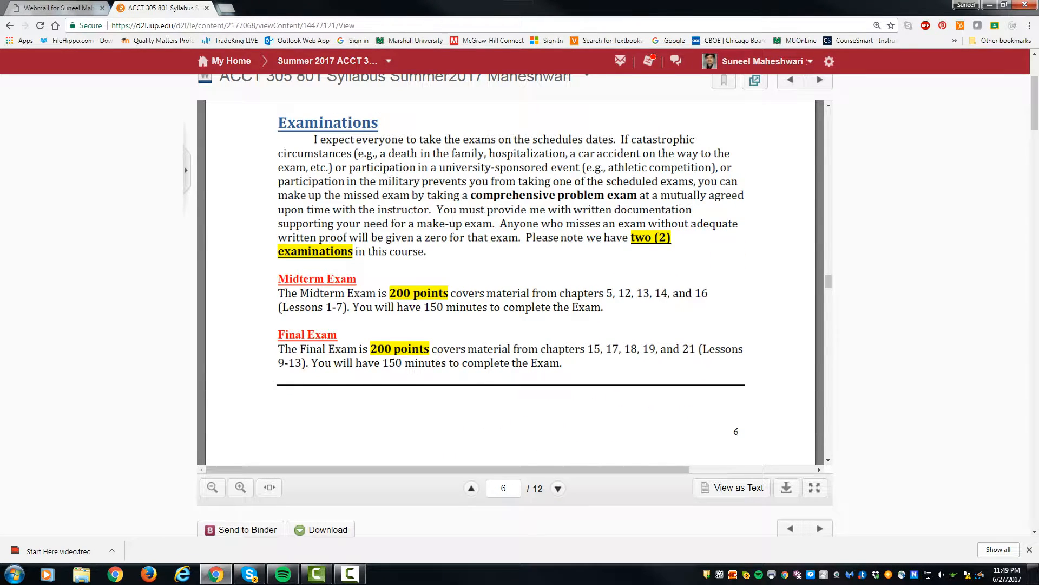
pyautogui.scroll(3)
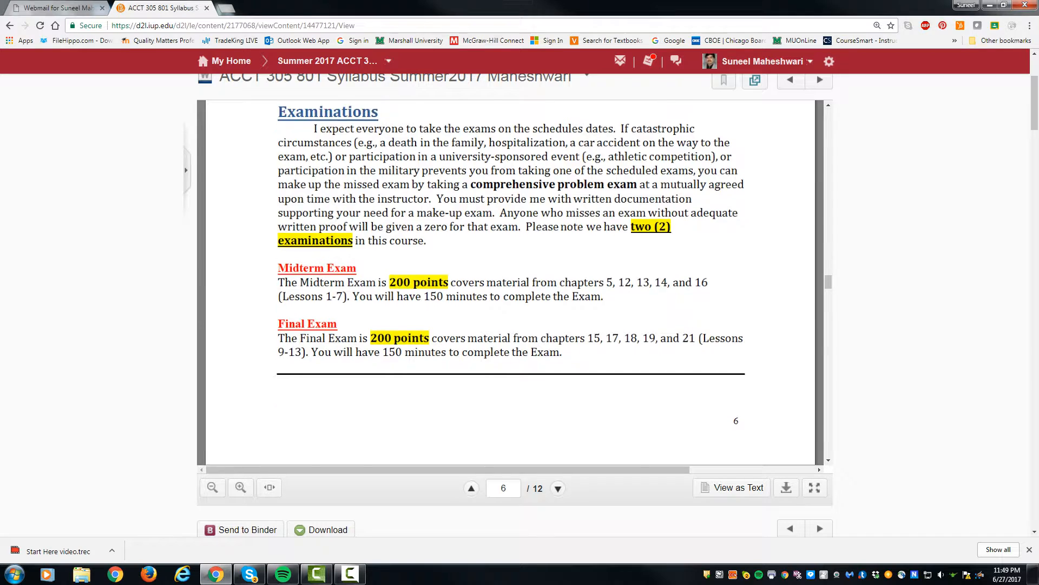
pyautogui.click(558, 487)
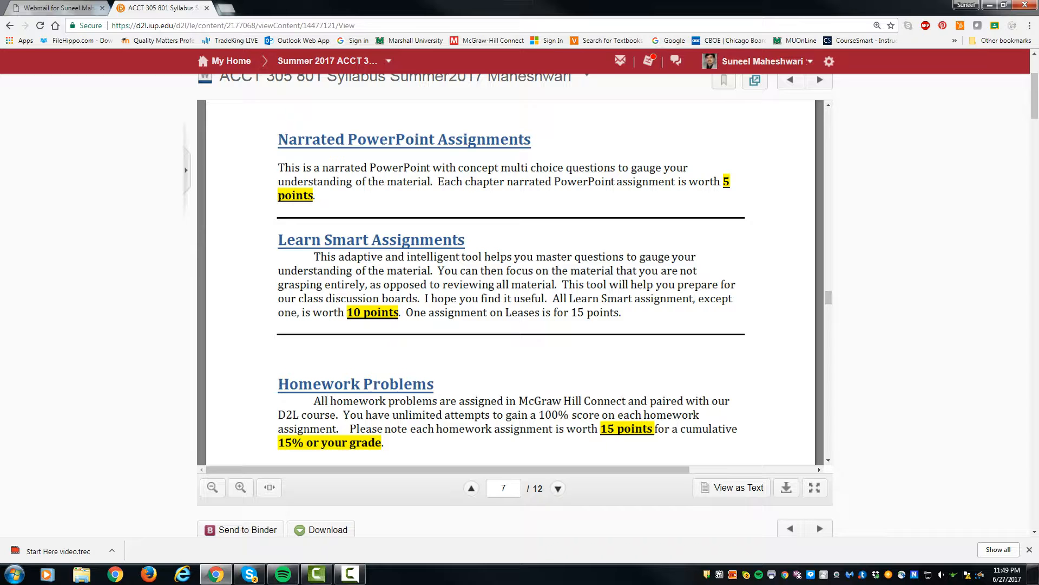
# Read the quizzes, Excel, attendance, academic integrity and Title IX sections to page 10's end
pyautogui.scroll(-3)
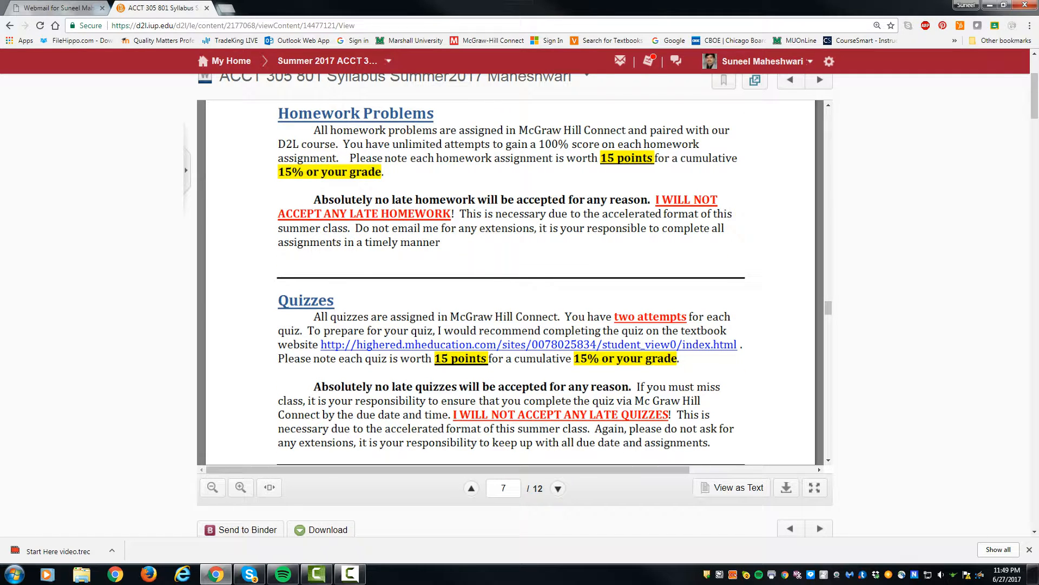
pyautogui.scroll(-3)
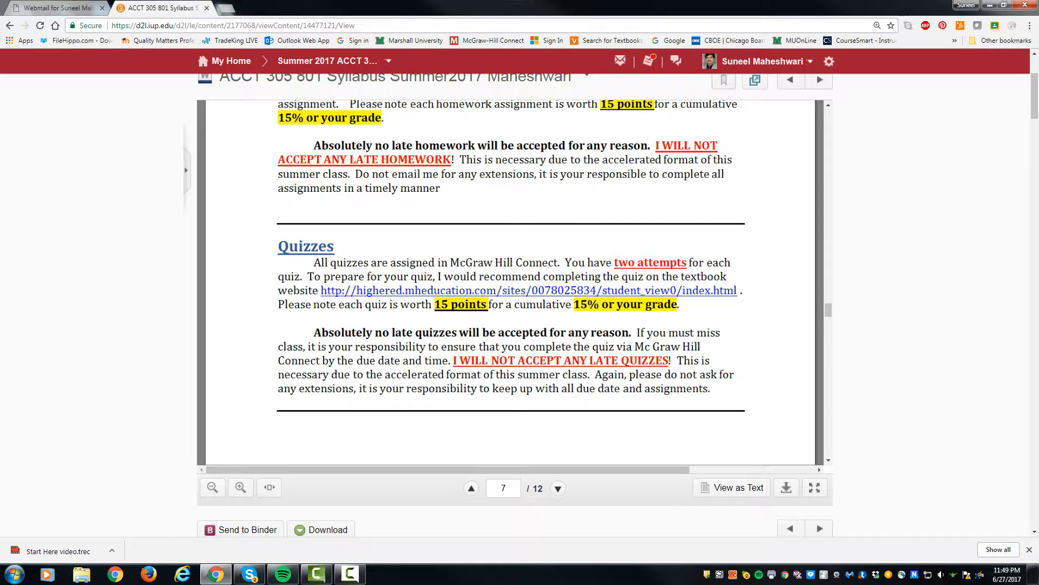
pyautogui.scroll(-3)
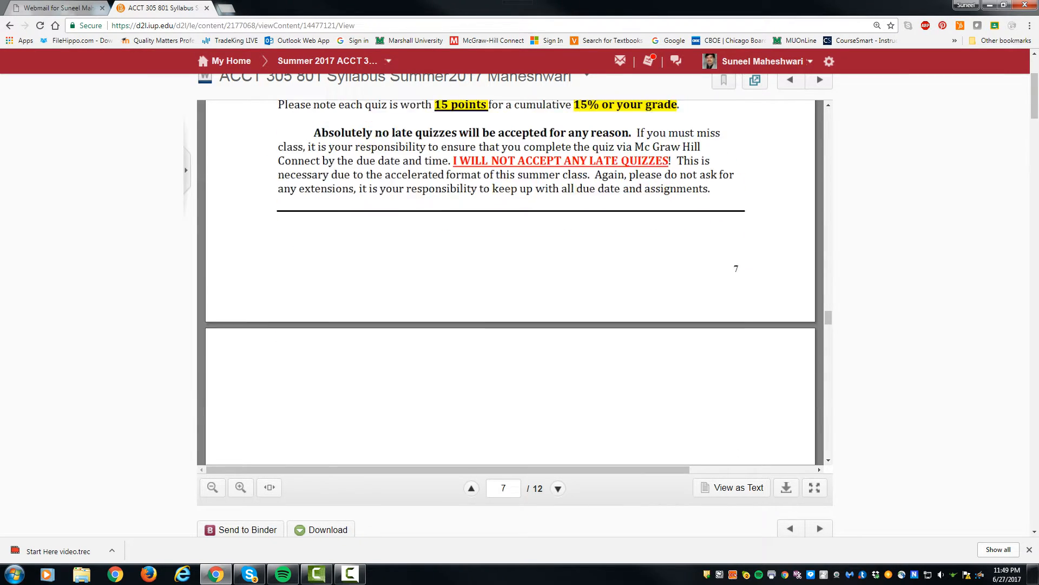
pyautogui.click(557, 488)
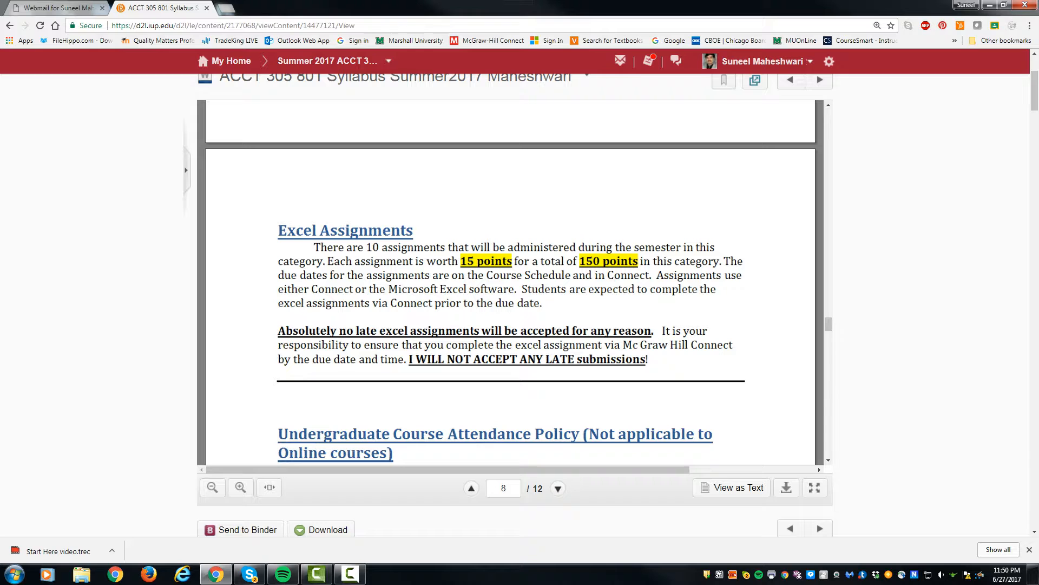
pyautogui.scroll(-3)
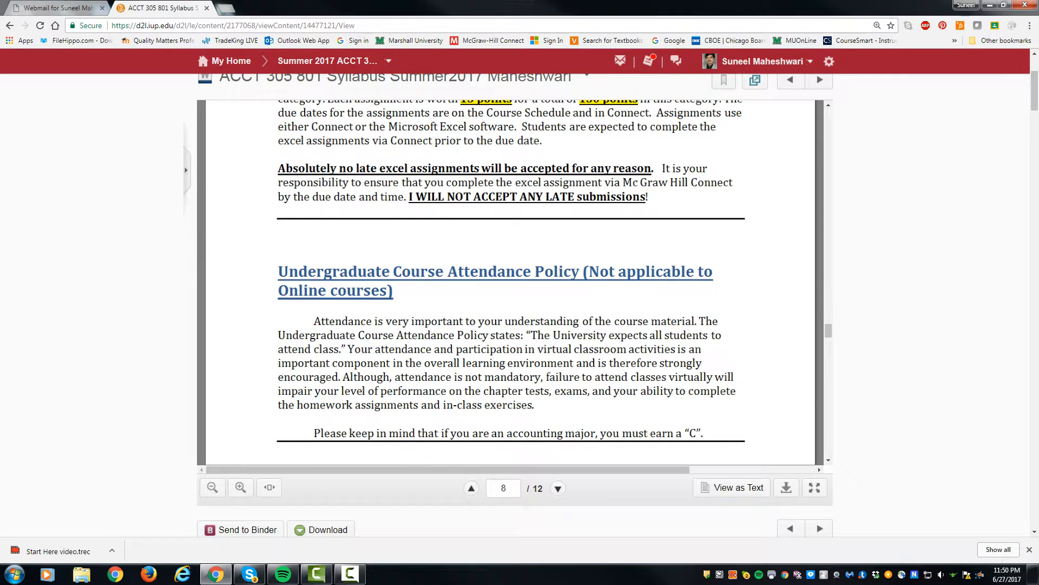
pyautogui.scroll(3)
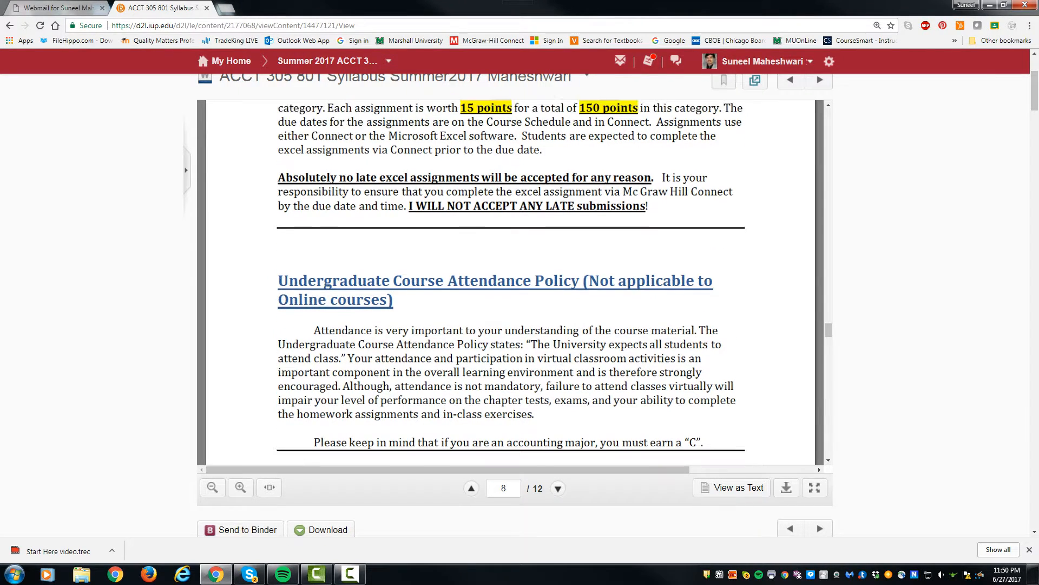
pyautogui.scroll(-3)
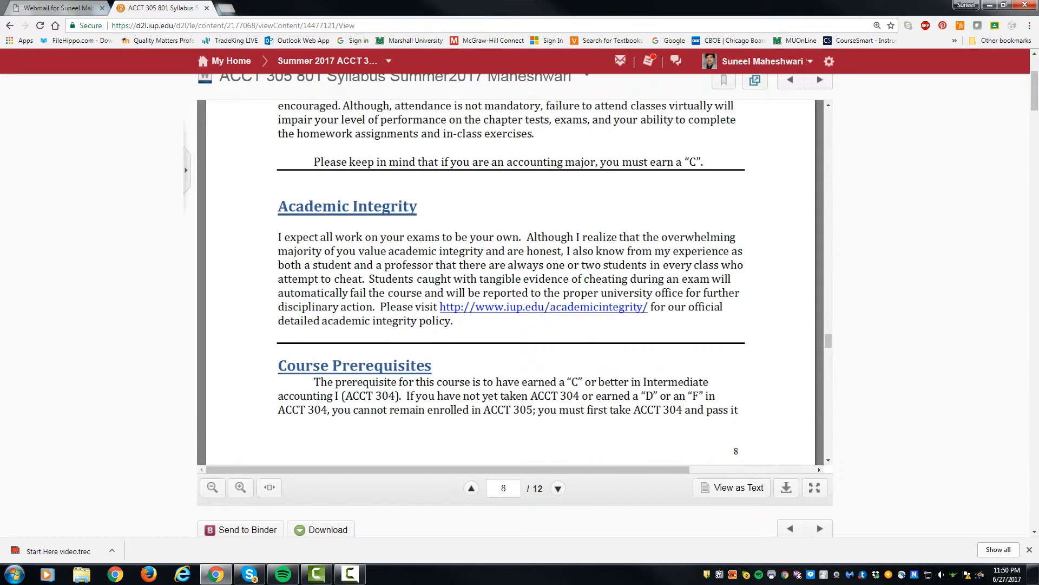
pyautogui.click(558, 487)
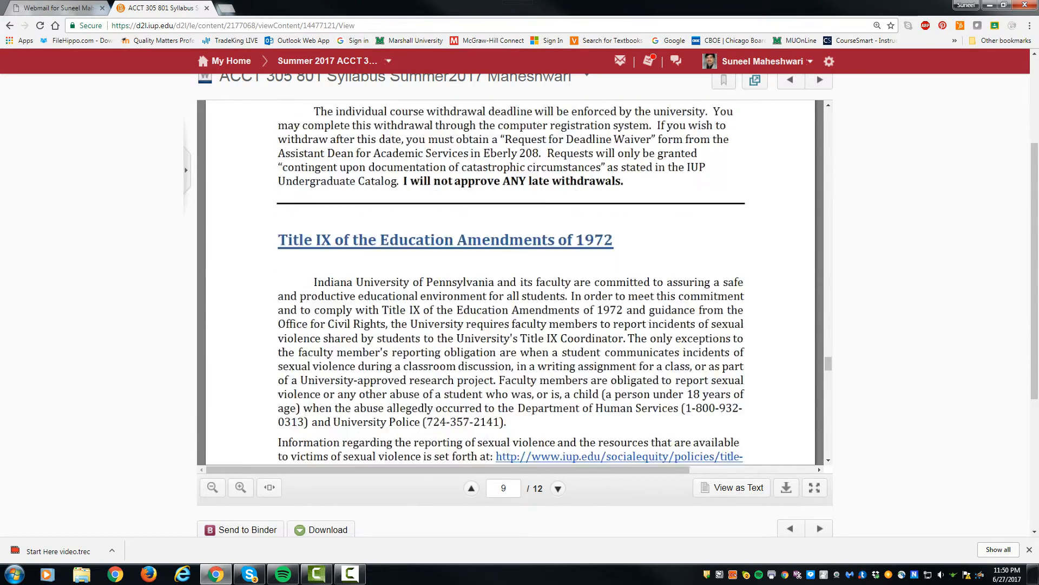
pyautogui.click(557, 488)
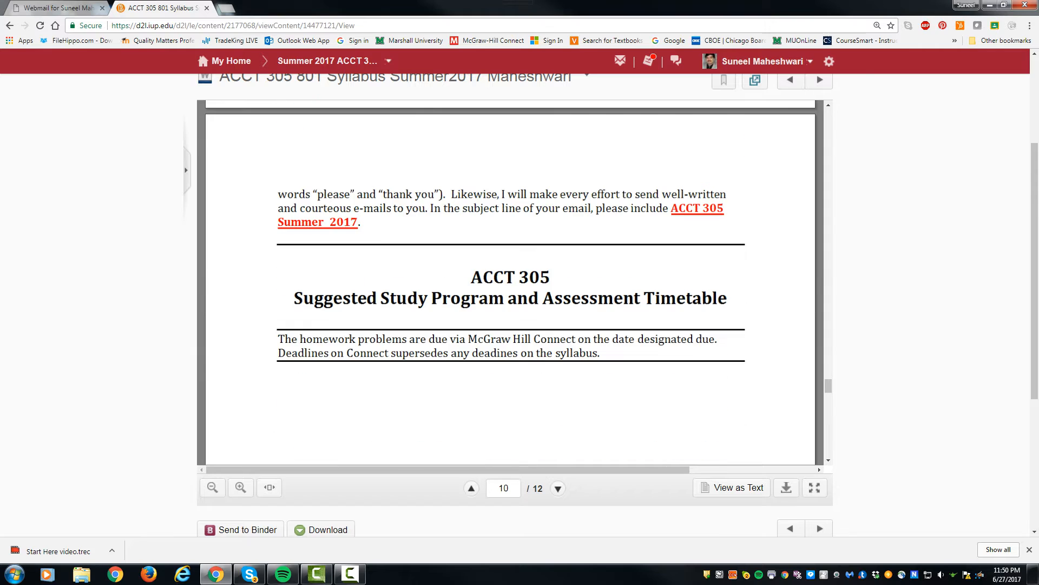
pyautogui.scroll(-3)
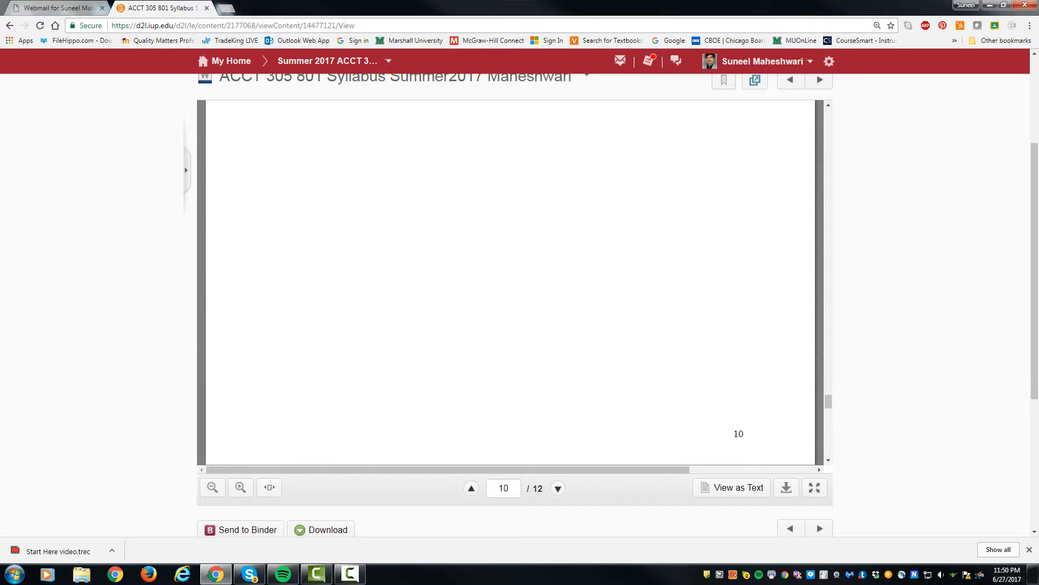
# Scroll the pages 11–12 timetable to the August 10 Final Exam and 'Good Luck!!'
pyautogui.click(558, 488)
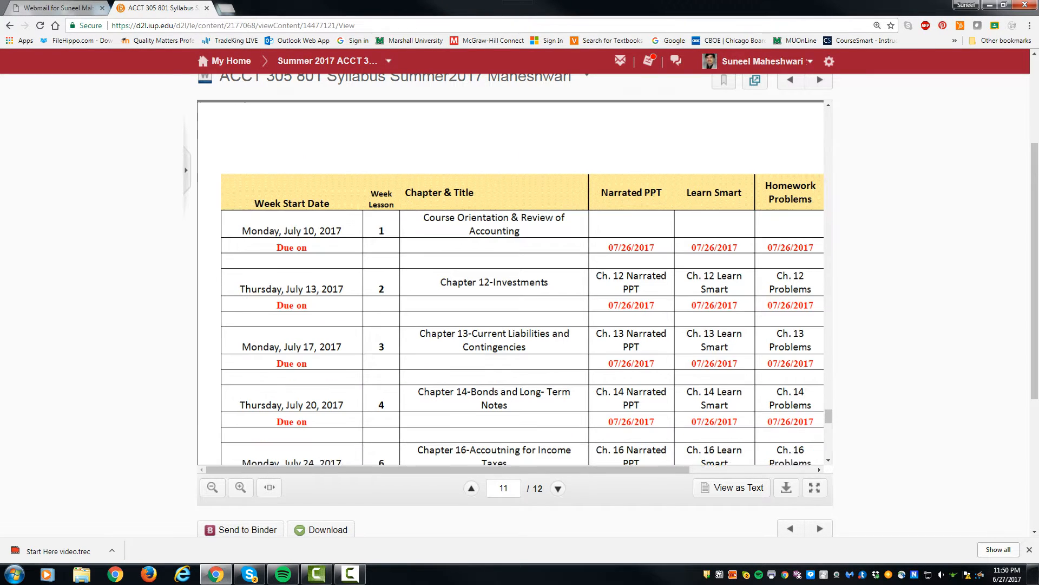
pyautogui.scroll(-3)
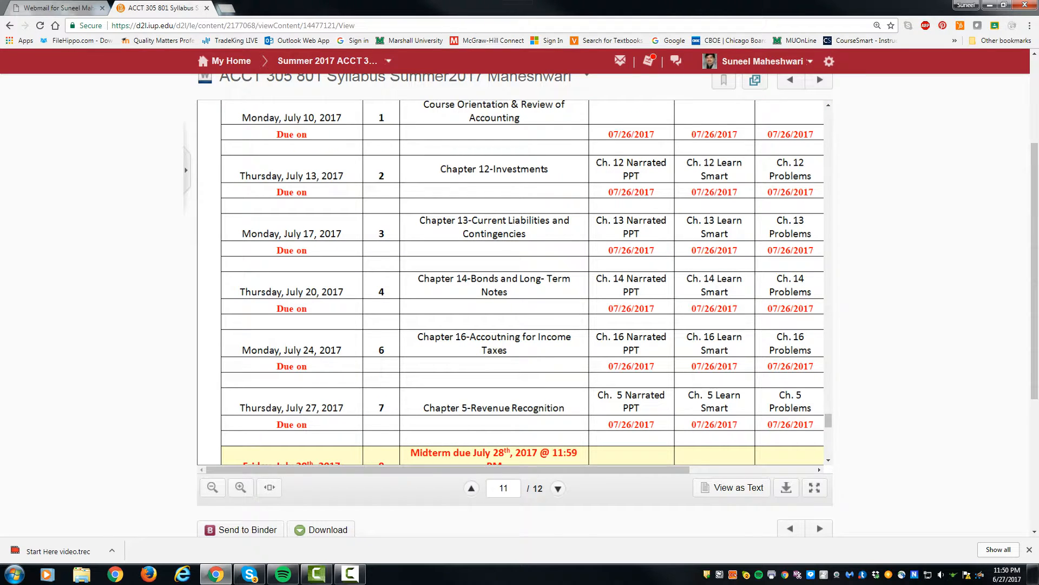
pyautogui.scroll(-3)
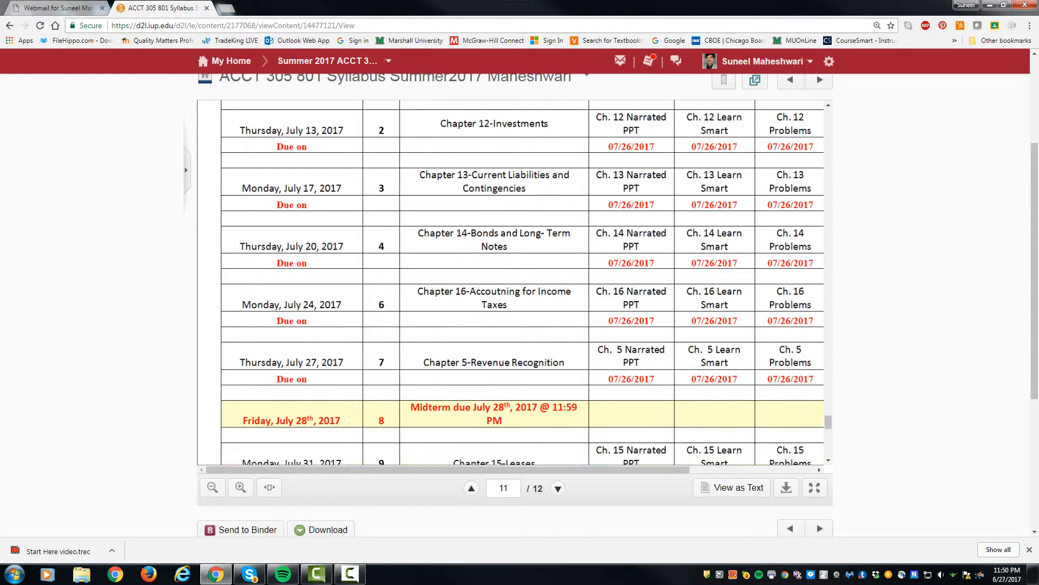
pyautogui.scroll(3)
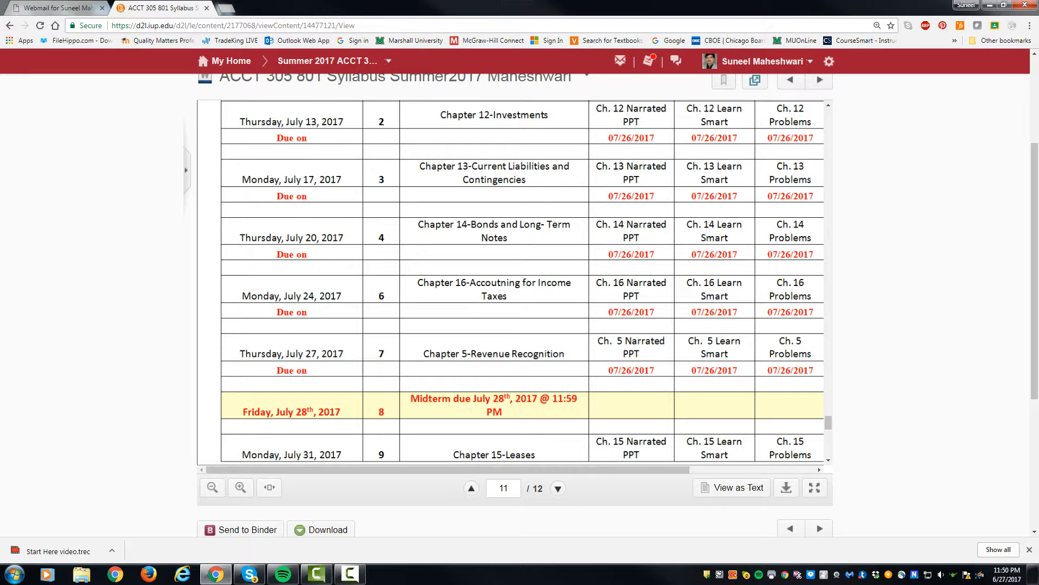
pyautogui.scroll(3)
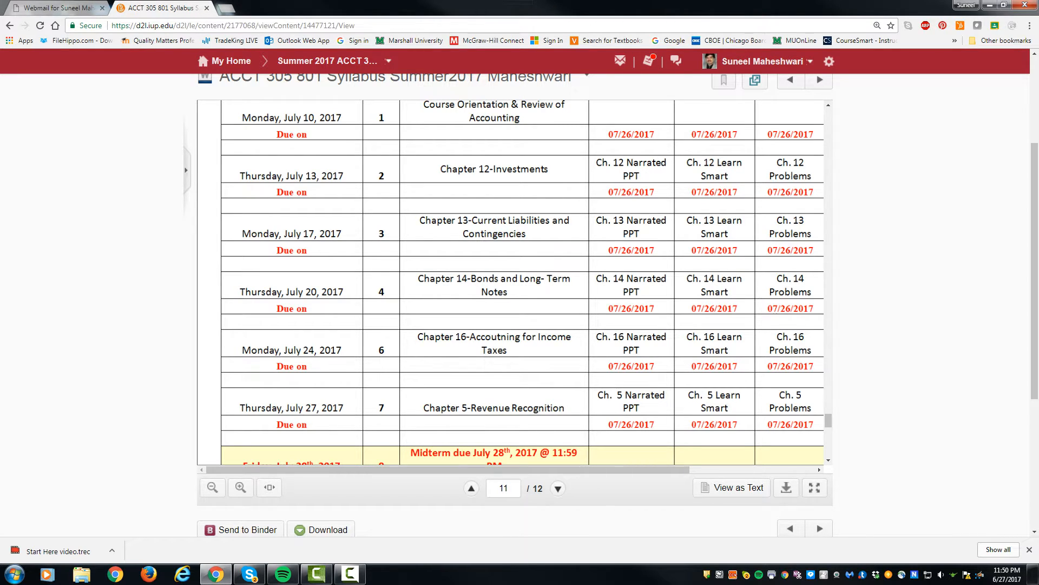
pyautogui.scroll(-3)
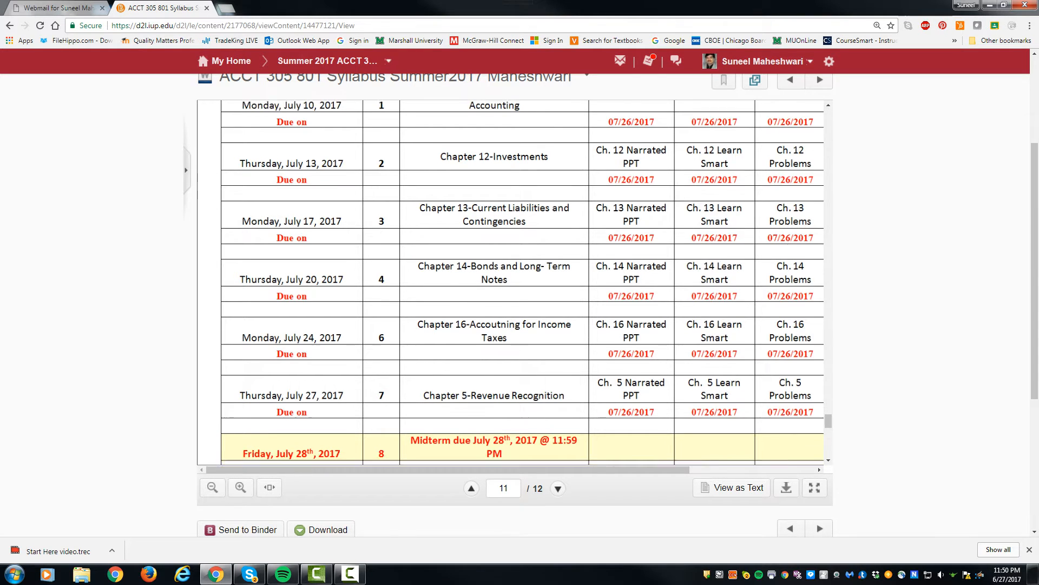
pyautogui.click(558, 488)
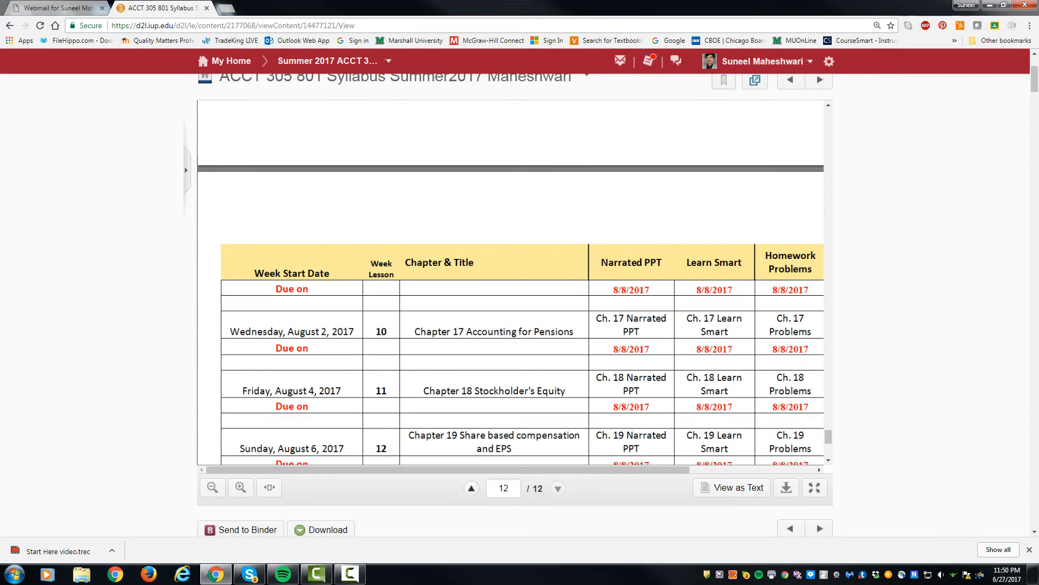
pyautogui.scroll(-3)
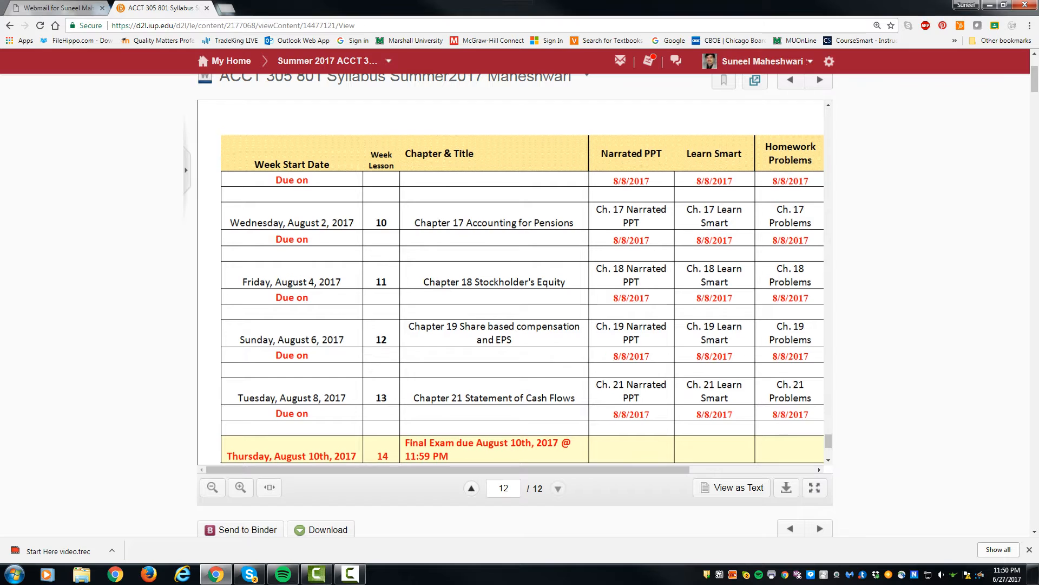
pyautogui.scroll(-3)
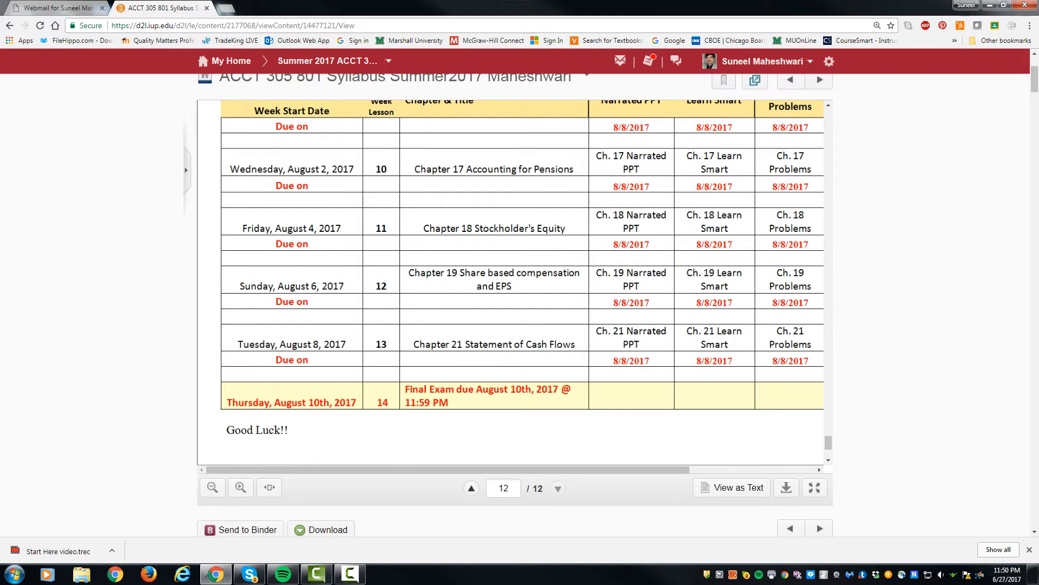